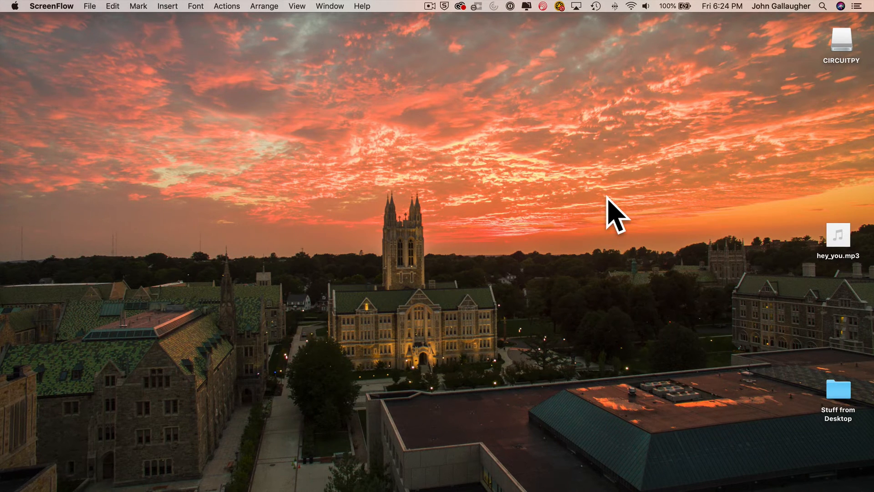
pyautogui.moveTo(828, 89)
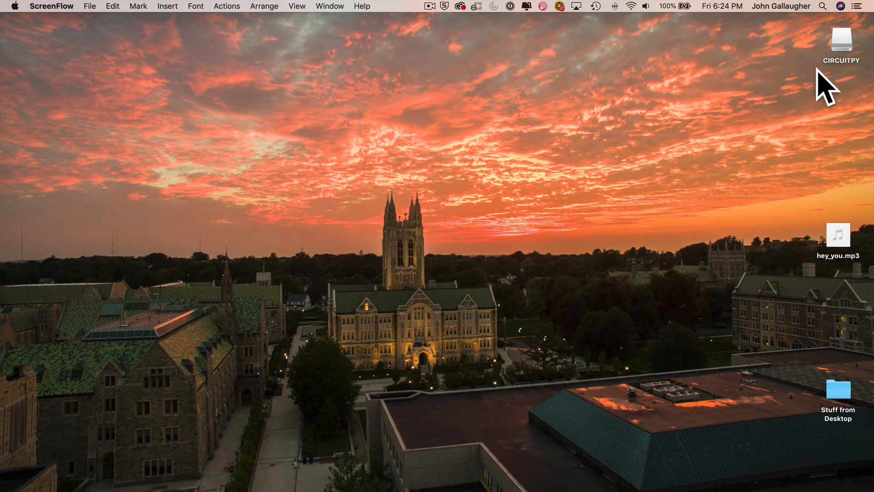
pyautogui.moveTo(847, 50)
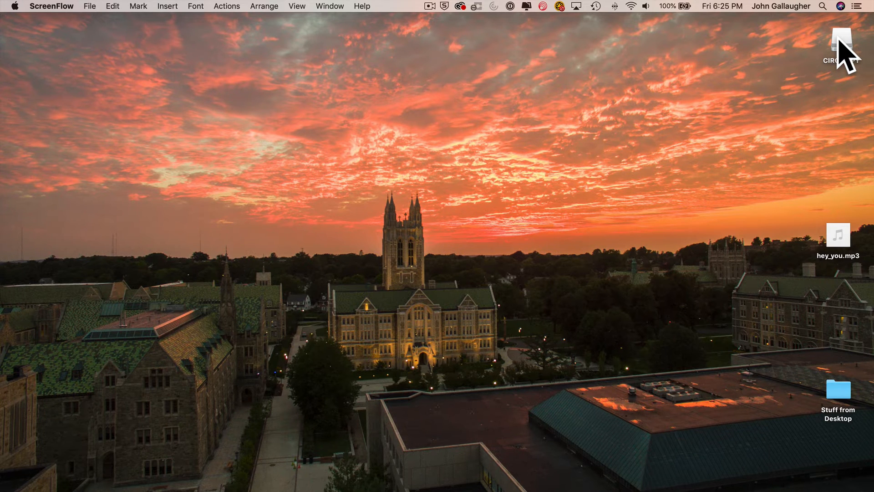
# - Open the CIRCUITPY drive in list view, showing its WAV files, code.py, boot text and lib folder
pyautogui.doubleClick(841, 37)
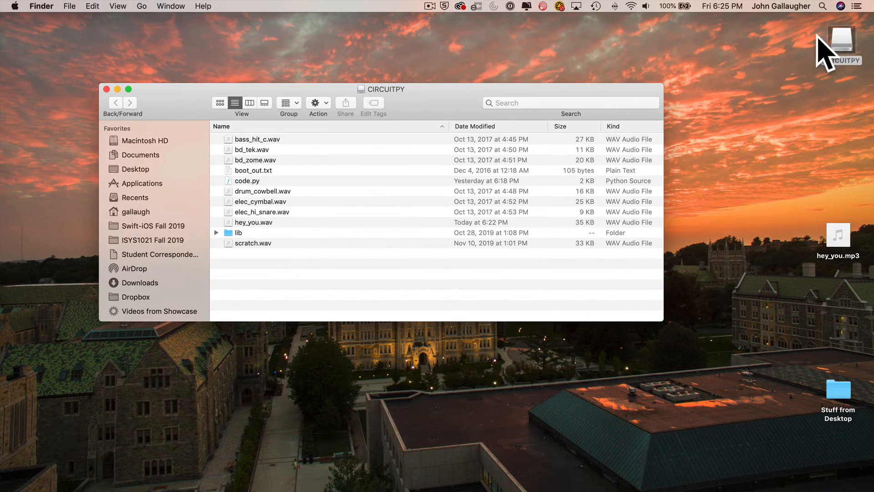
pyautogui.moveTo(234, 109)
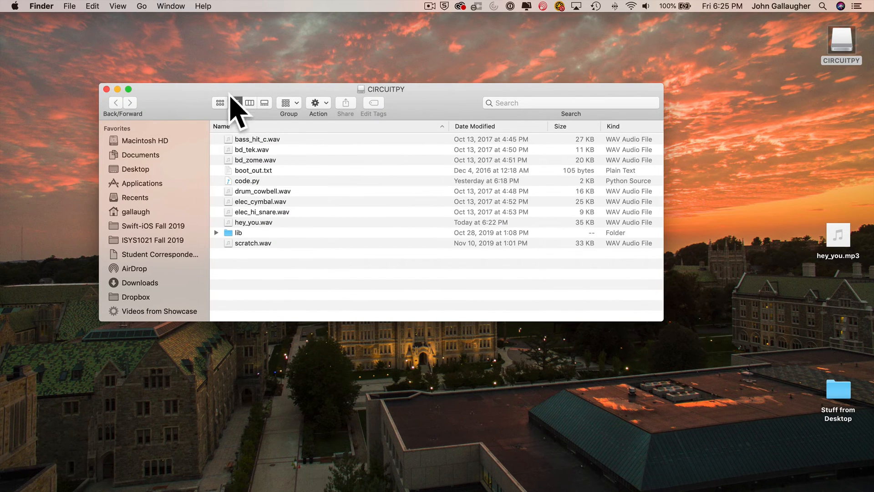
pyautogui.click(235, 103)
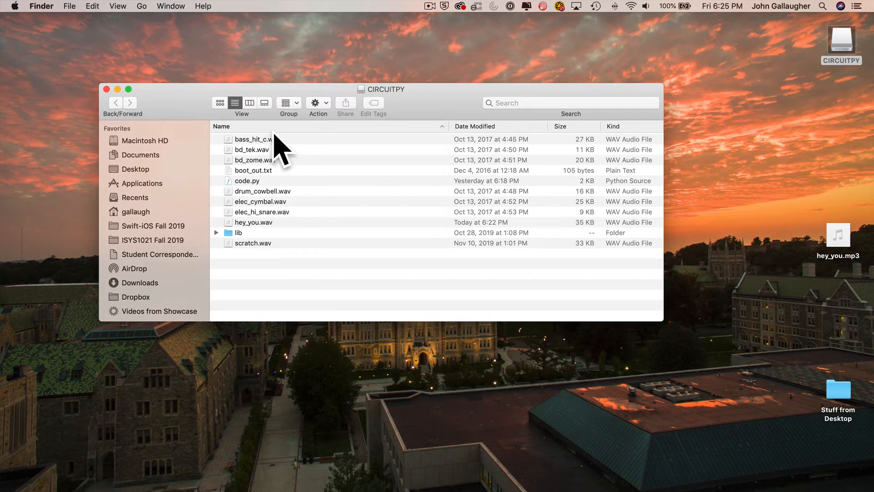
pyautogui.moveTo(397, 229)
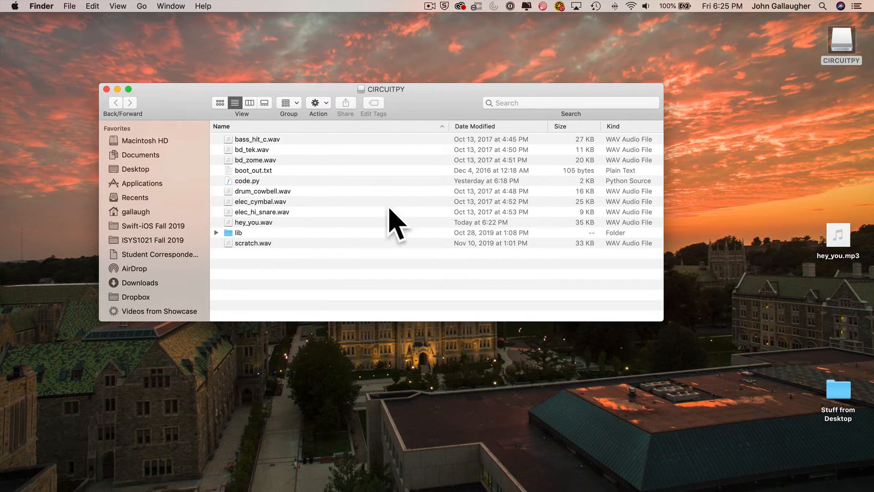
pyautogui.moveTo(608, 153)
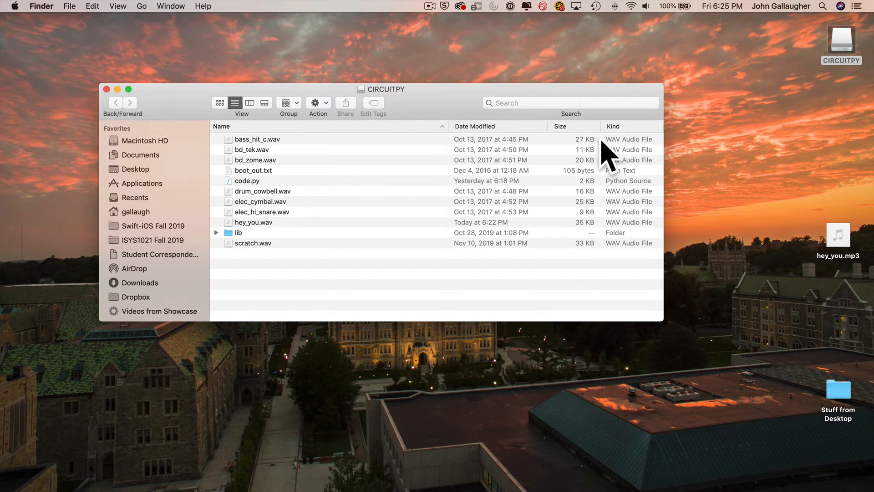
pyautogui.moveTo(601, 179)
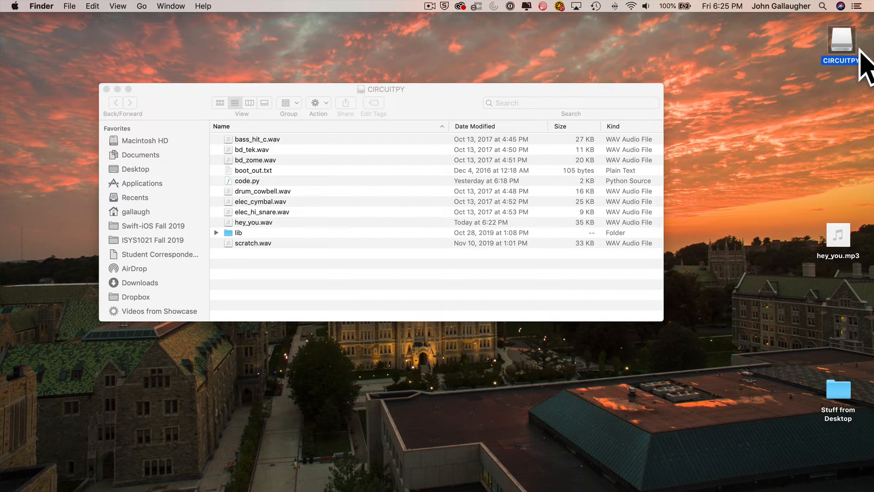
# - Select the CIRCUITPY drive to show its Get Info: FAT12, 2.1 MB capacity, 590 KB available
pyautogui.click(841, 39)
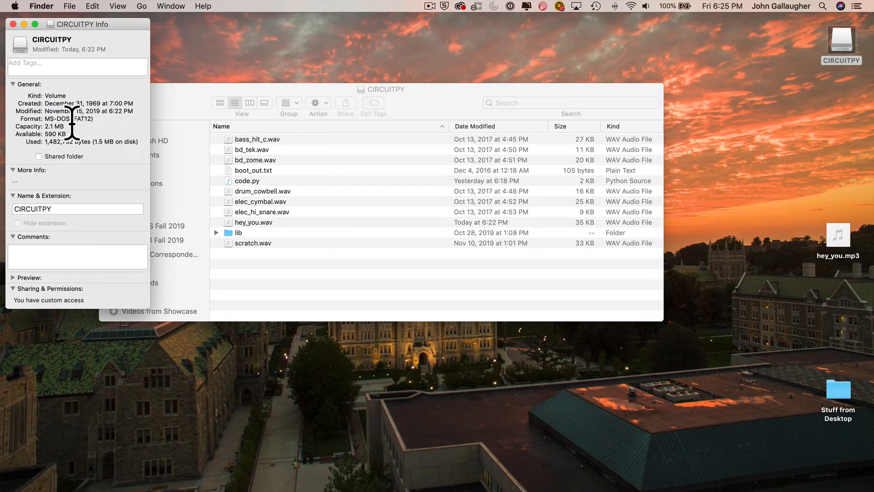
pyautogui.moveTo(36, 134)
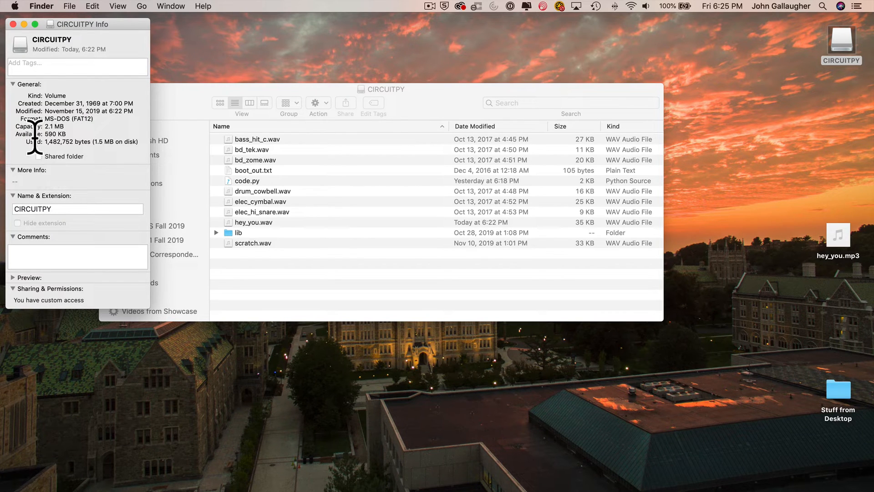
pyautogui.moveTo(346, 131)
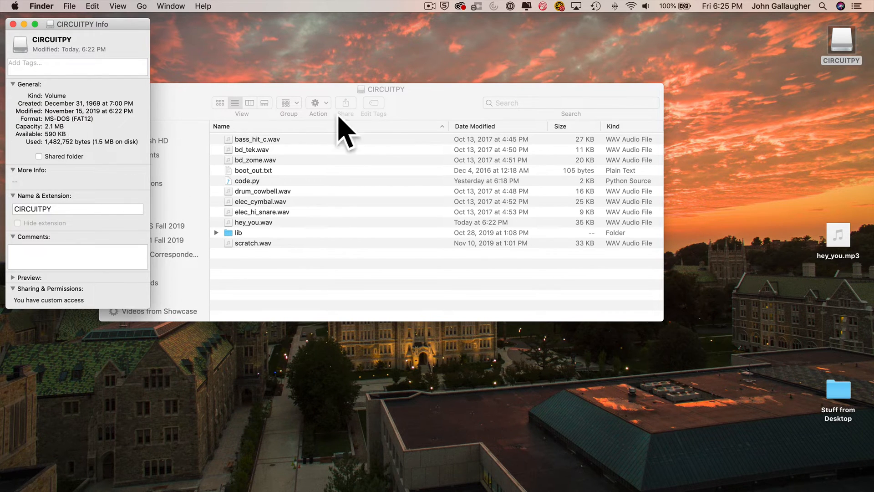
pyautogui.moveTo(284, 162)
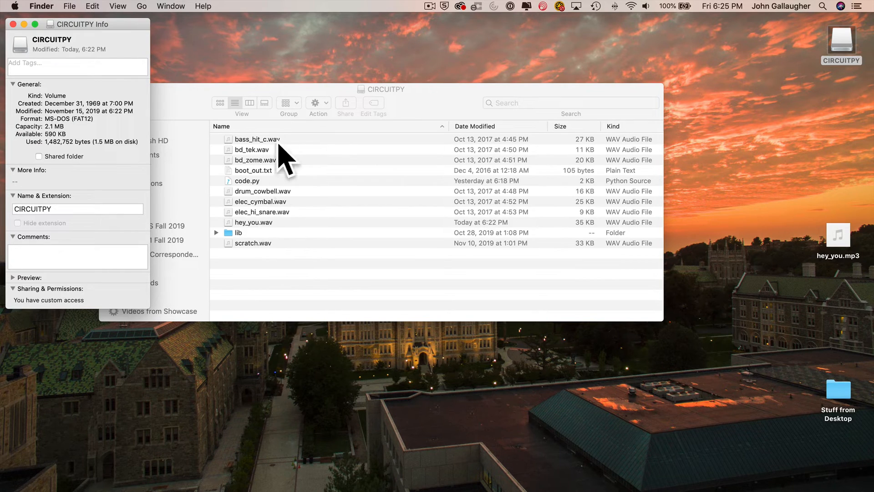
pyautogui.moveTo(261, 269)
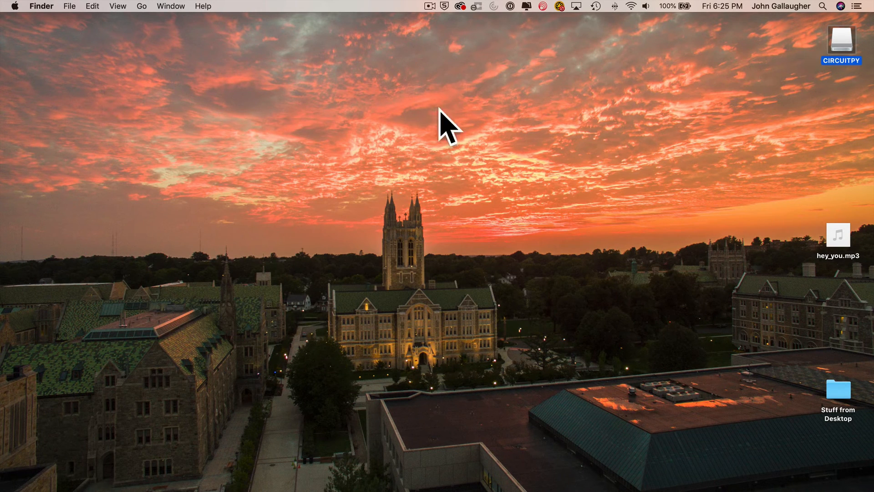
pyautogui.moveTo(544, 164)
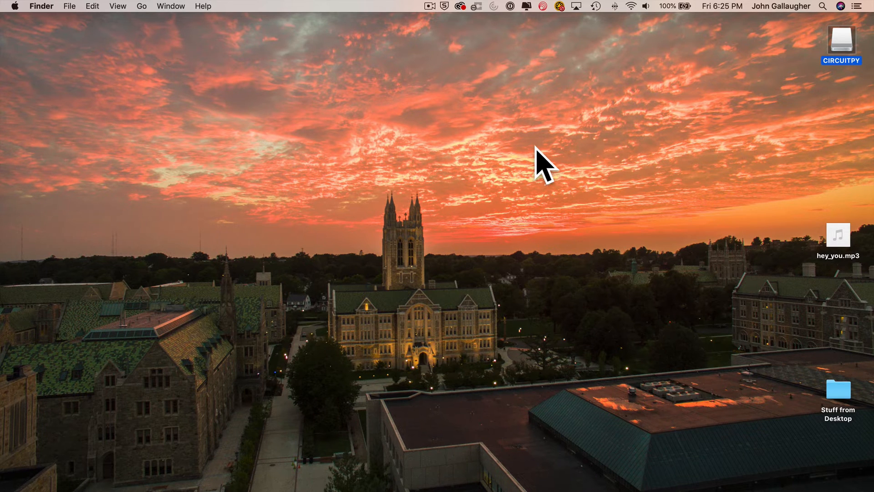
pyautogui.moveTo(769, 332)
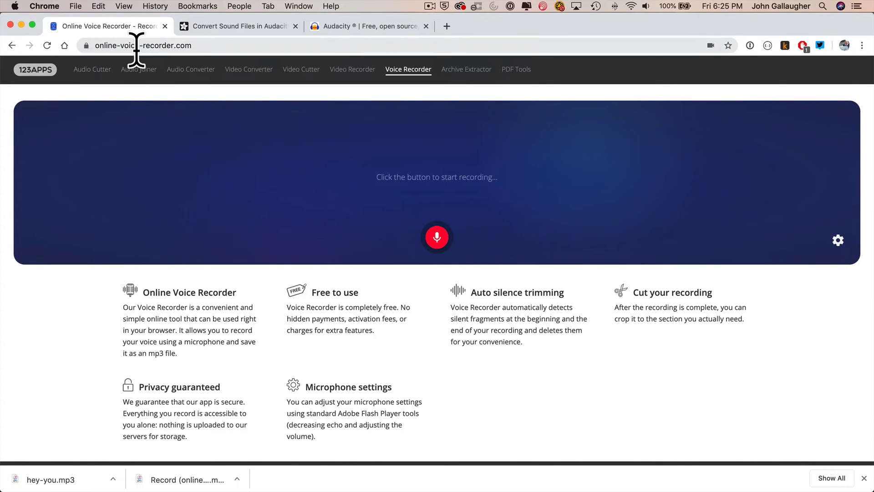
pyautogui.moveTo(167, 75)
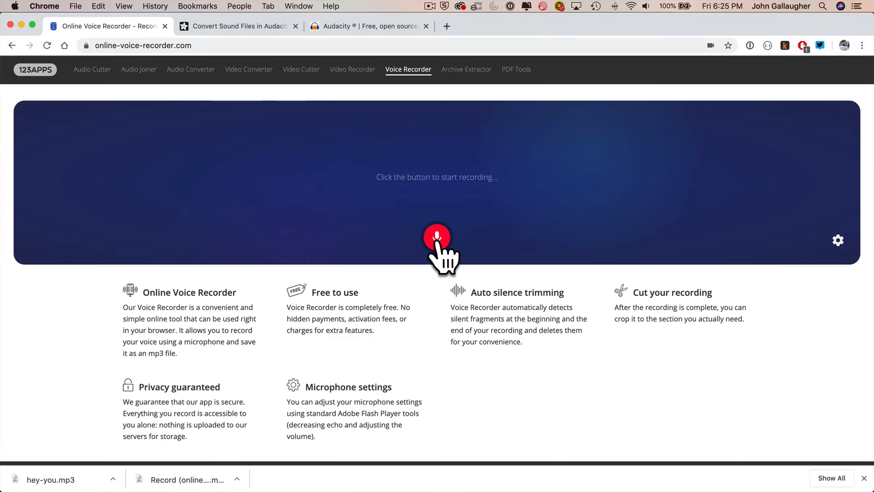
pyautogui.moveTo(309, 167)
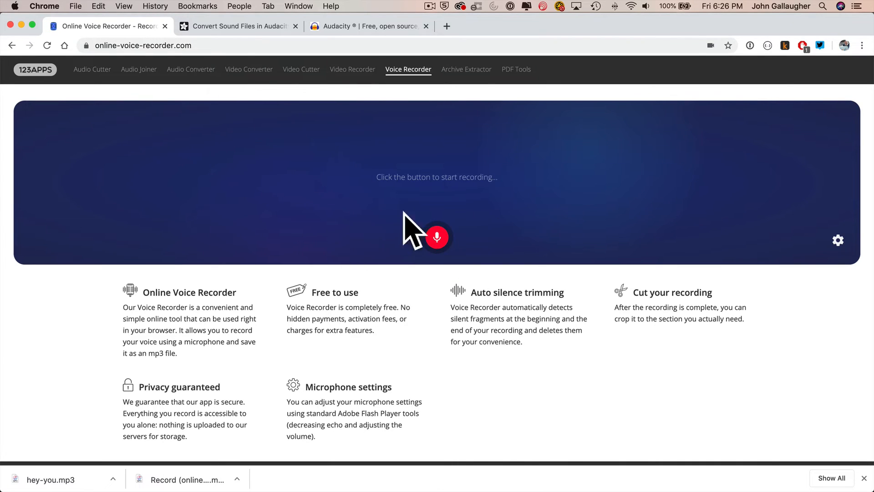
pyautogui.moveTo(259, 154)
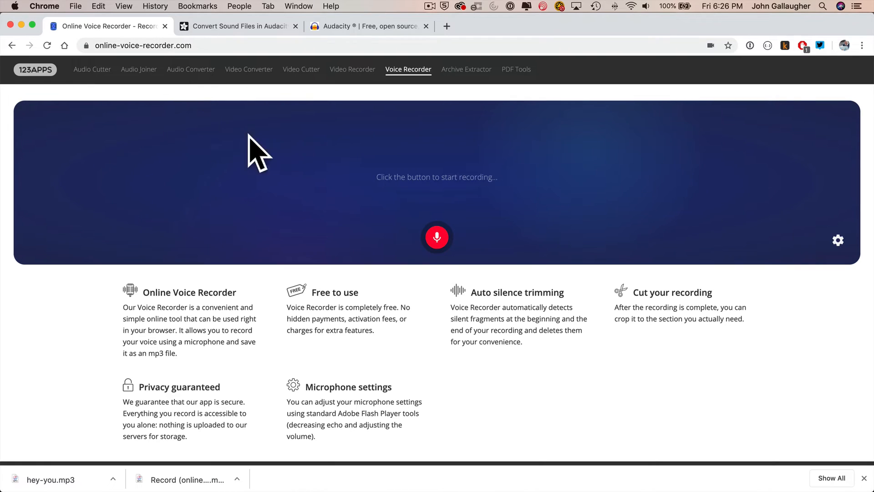
pyautogui.moveTo(377, 164)
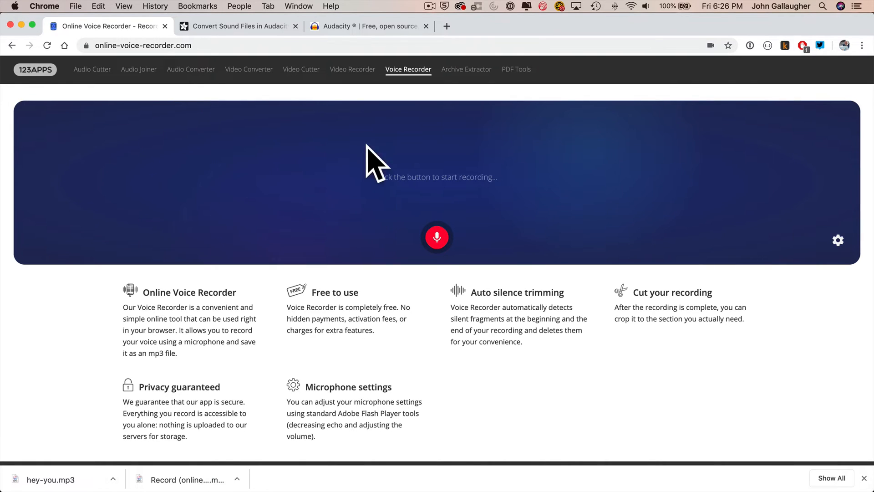
pyautogui.moveTo(488, 189)
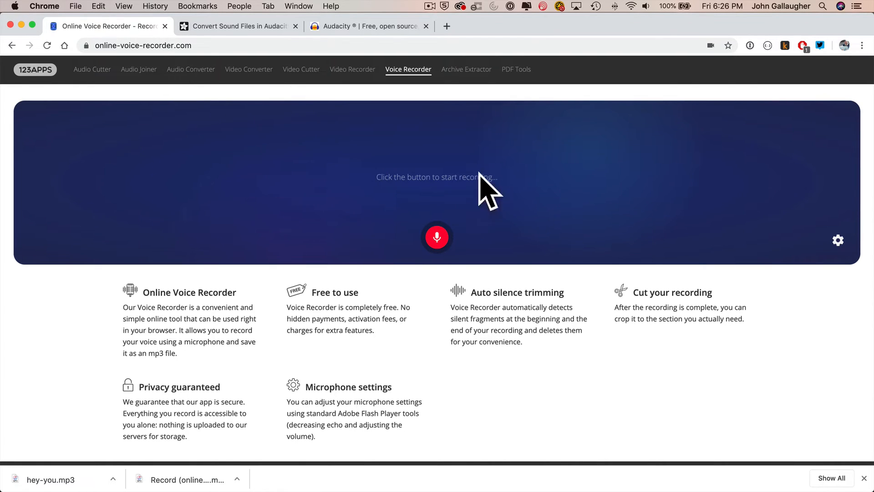
pyautogui.moveTo(407, 209)
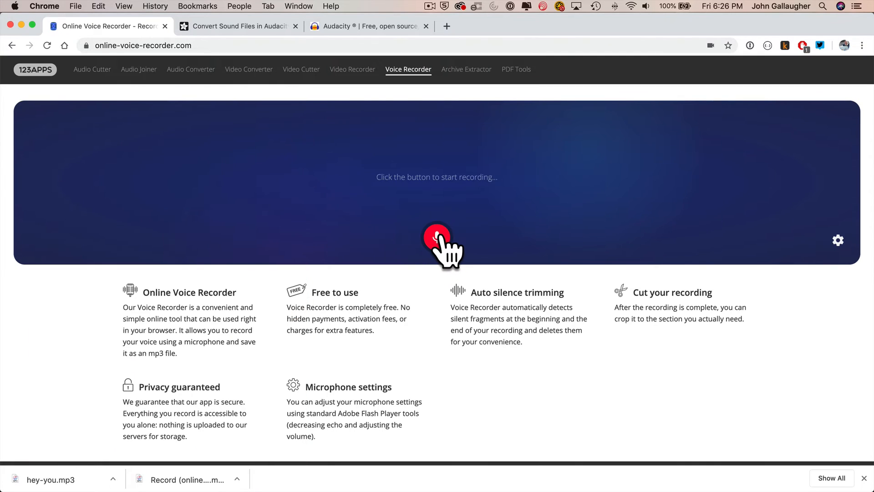
# - Record a short voice clip, play it back, and trim it to 00:00.9–00:02.6
pyautogui.click(437, 236)
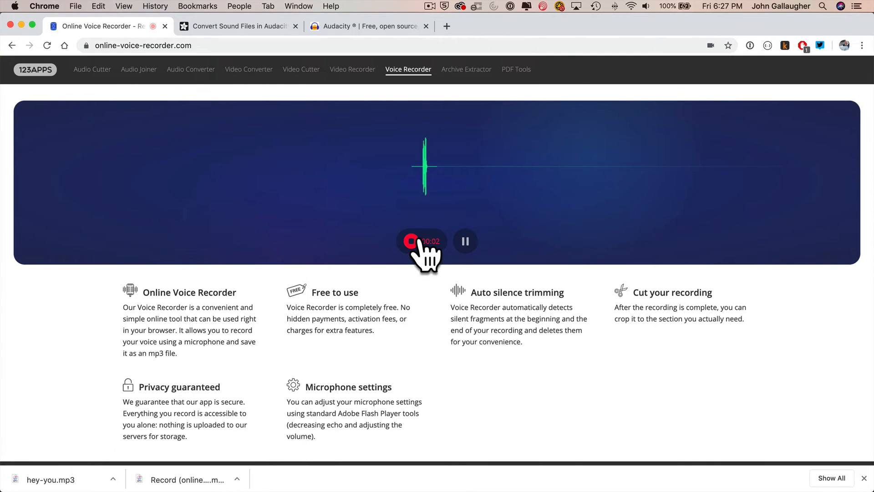
pyautogui.click(416, 241)
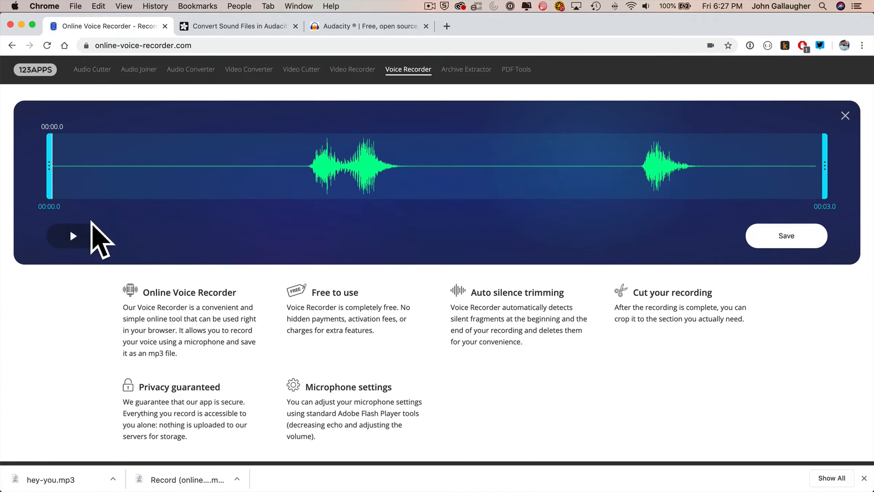
pyautogui.click(73, 235)
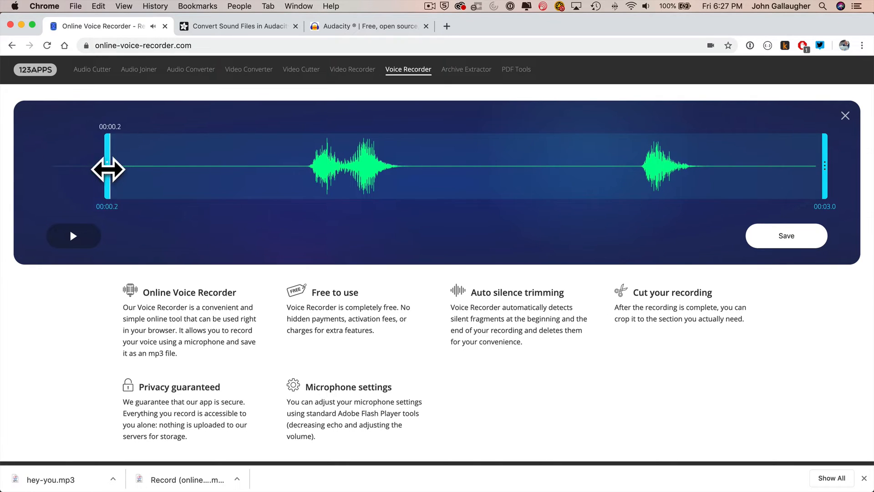
pyautogui.moveTo(107, 165); pyautogui.dragTo(290, 166)
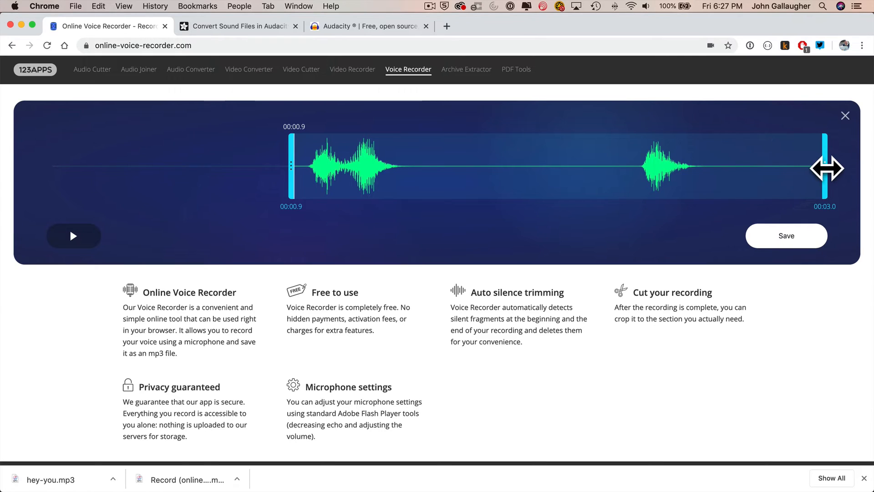
pyautogui.moveTo(825, 168); pyautogui.dragTo(716, 181)
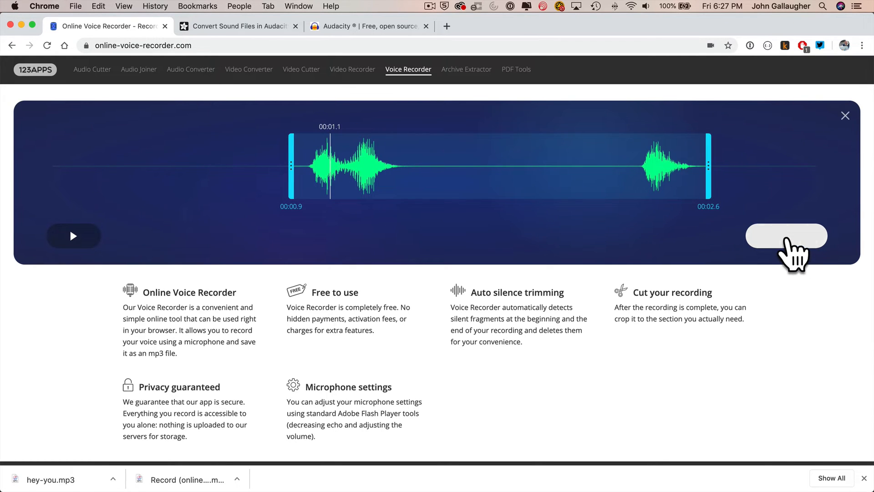
# - Save the trimmed clip as hey-you.mp3 on the Desktop
pyautogui.click(786, 235)
pyautogui.write('hey-you.mp3')
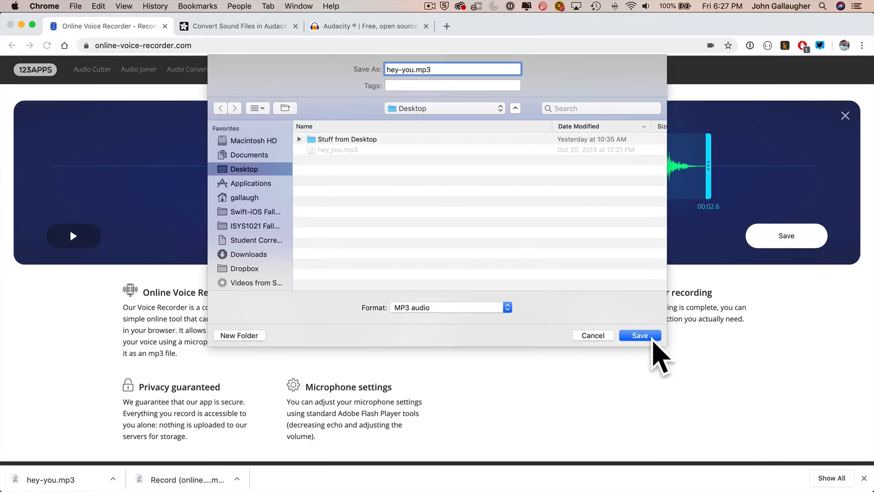
pyautogui.click(639, 336)
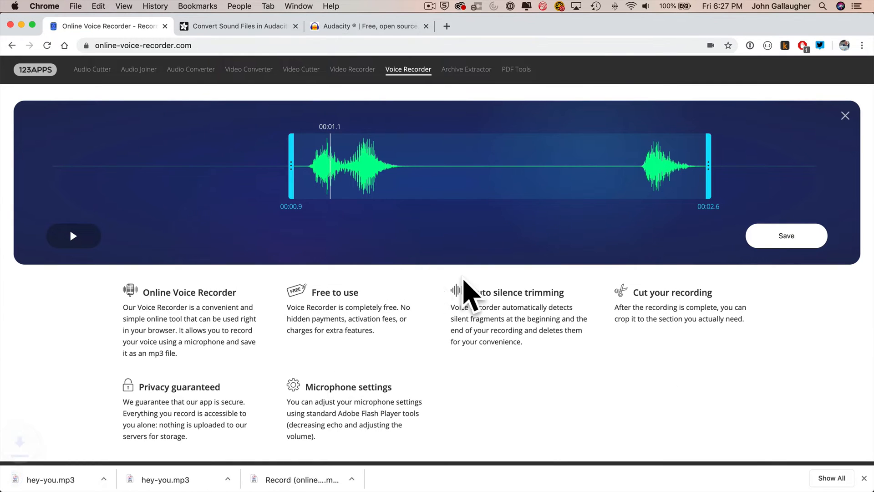
pyautogui.moveTo(636, 179)
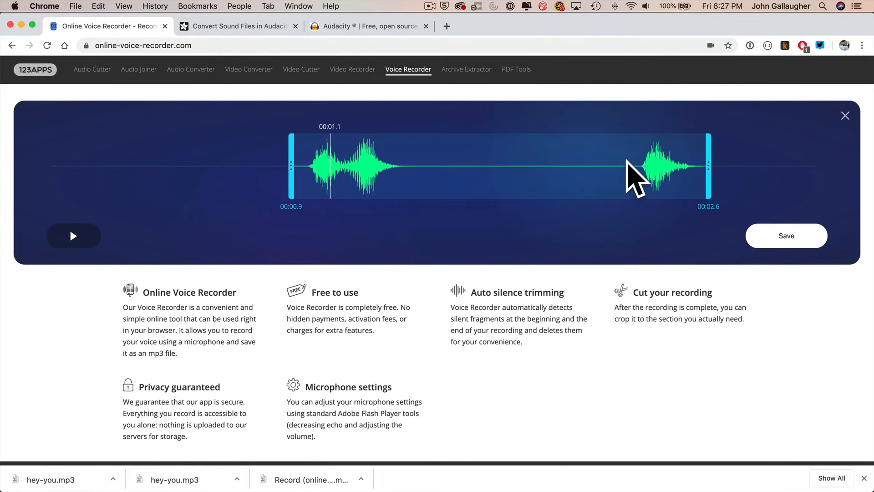
pyautogui.moveTo(222, 125)
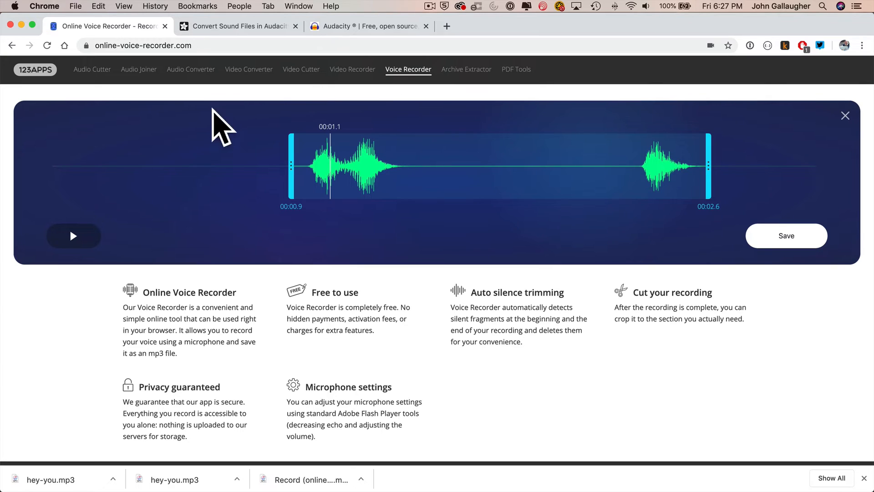
pyautogui.moveTo(228, 39)
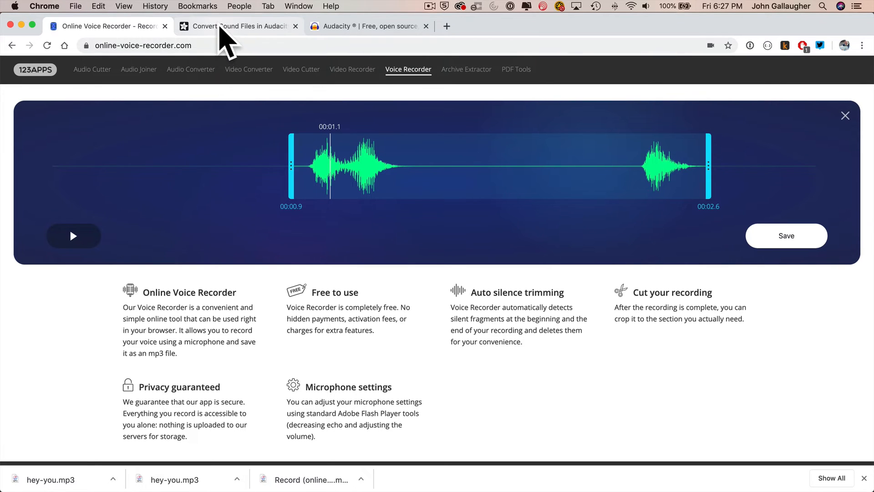
# - Read the Adafruit guide on converting to 16-bit mono 22KHz WAV, then go to the Audacity site
pyautogui.click(234, 25)
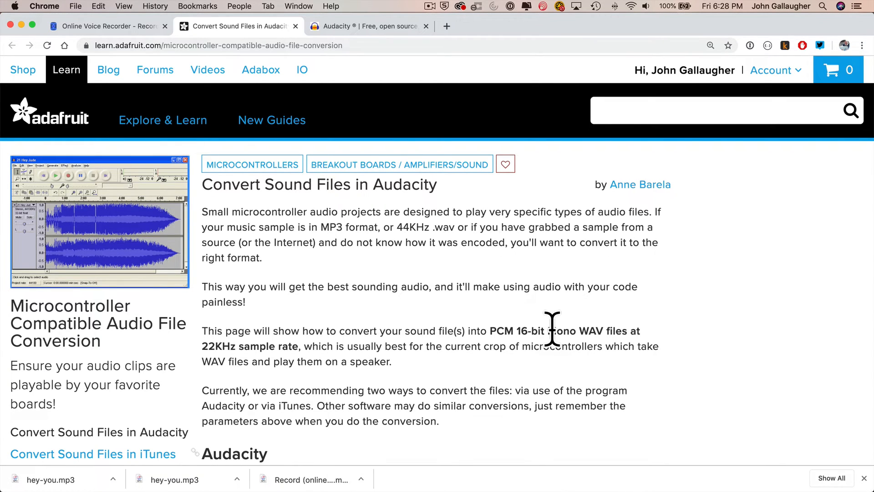
pyautogui.moveTo(474, 176)
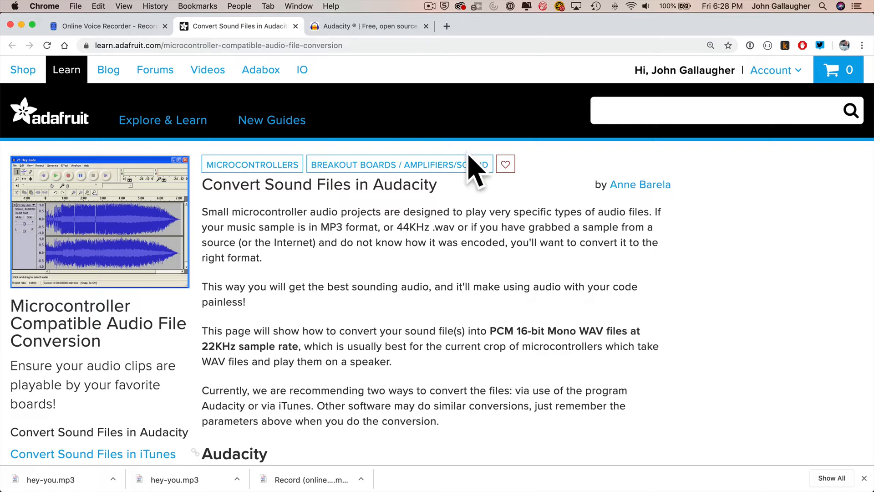
pyautogui.moveTo(300, 284)
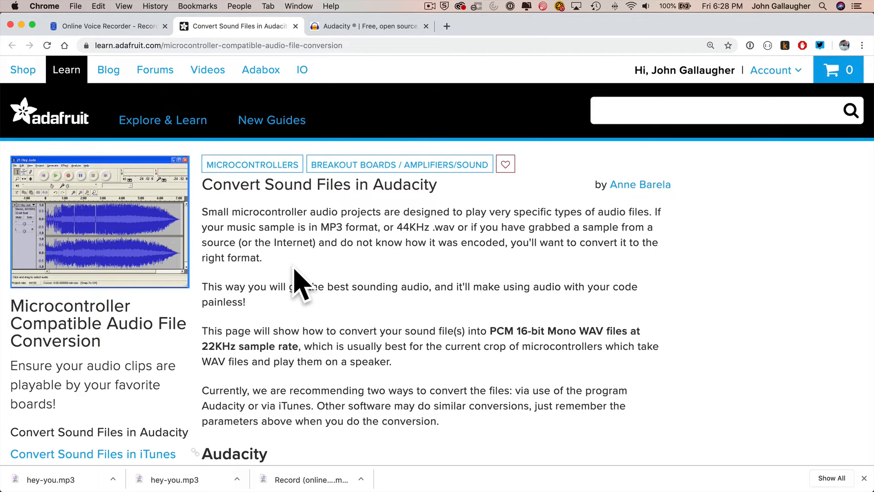
pyautogui.moveTo(311, 279)
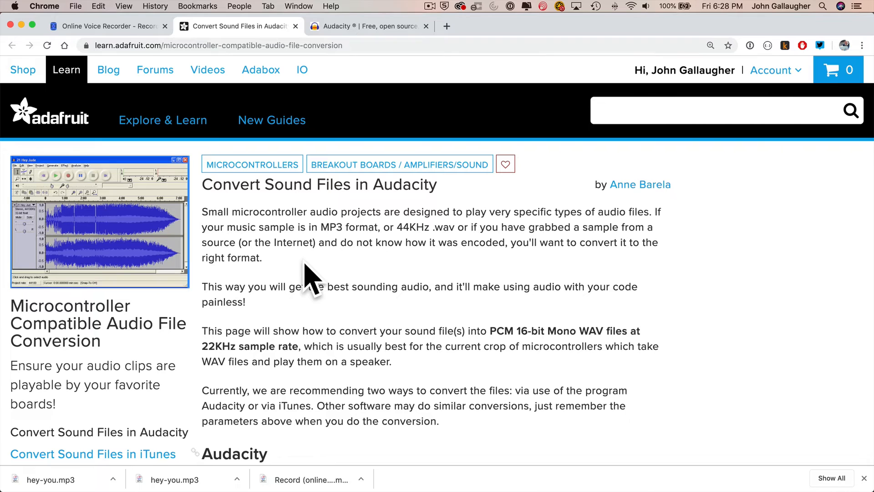
pyautogui.scroll(-3)
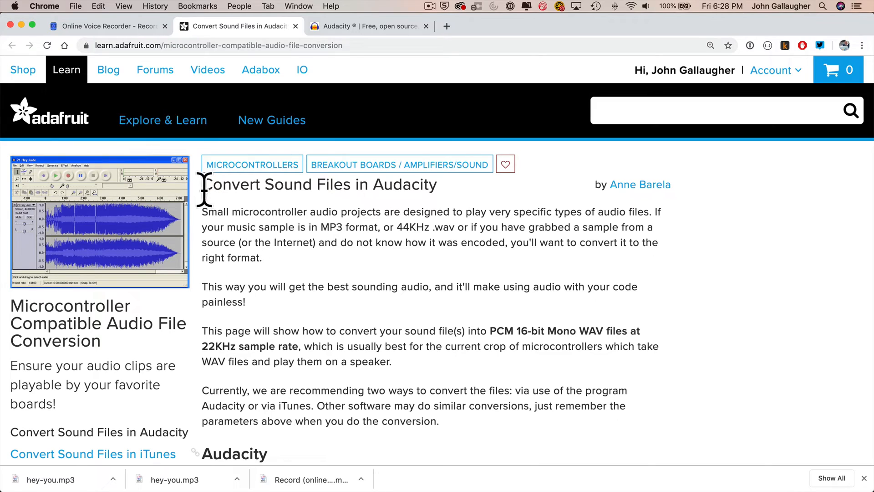
pyautogui.scroll(-3)
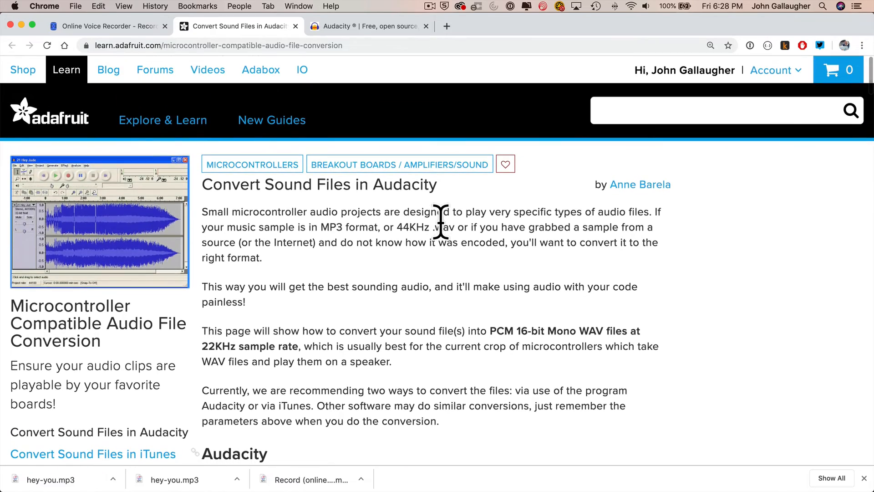
pyautogui.click(363, 27)
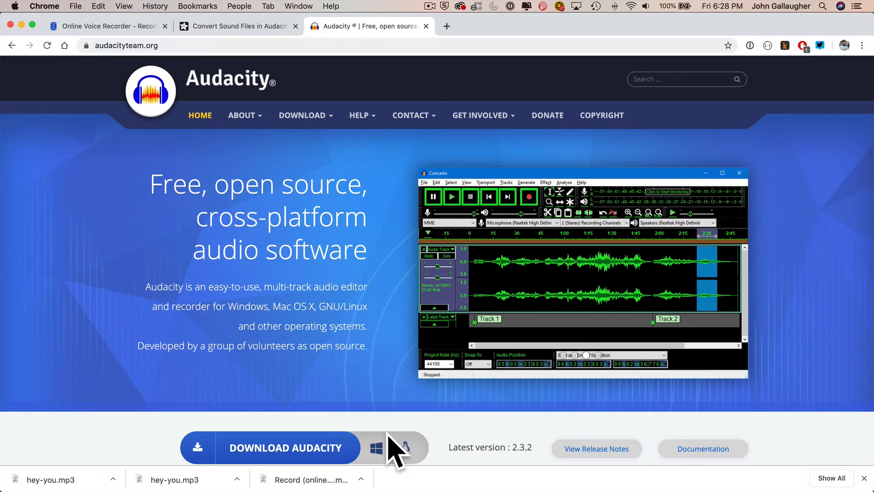
pyautogui.moveTo(25, 36)
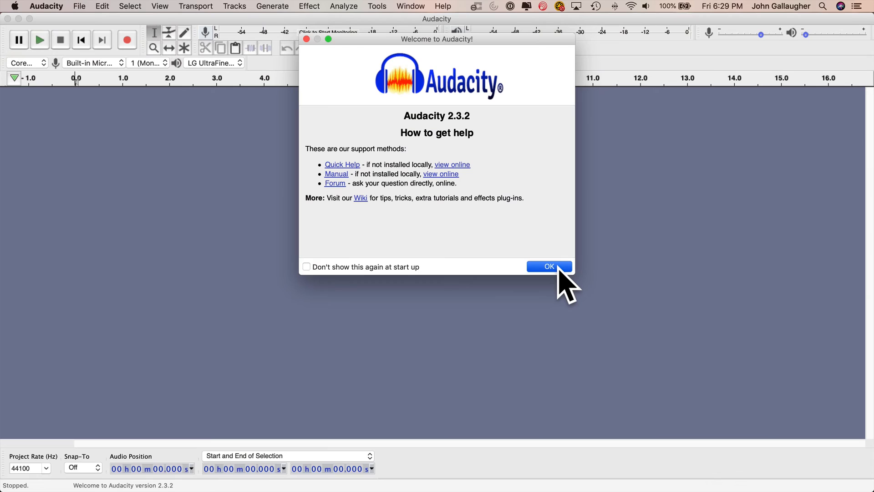
# - Dismiss the welcome dialog and open hey_you.mp3 as a stereo 48000 Hz track
pyautogui.click(548, 266)
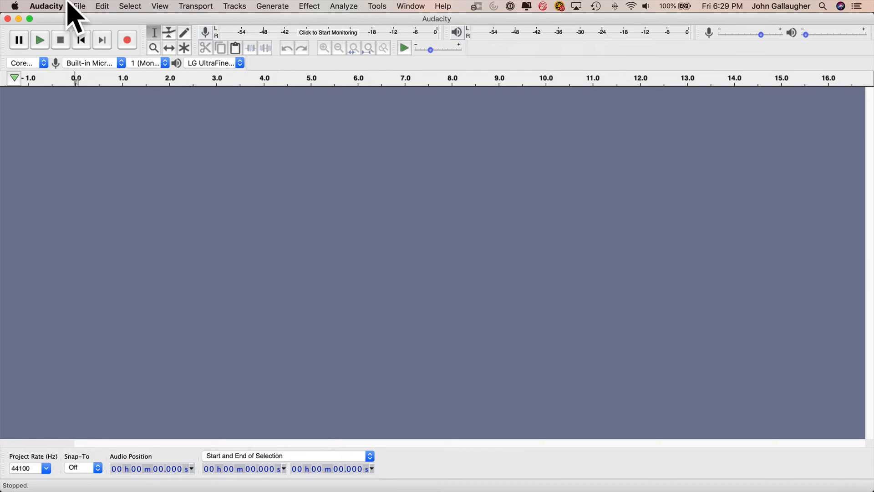
pyautogui.click(79, 6)
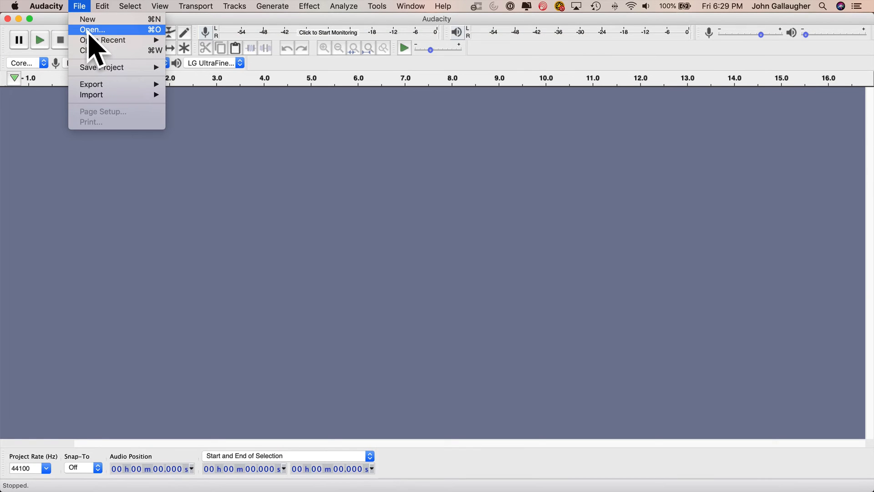
pyautogui.click(93, 30)
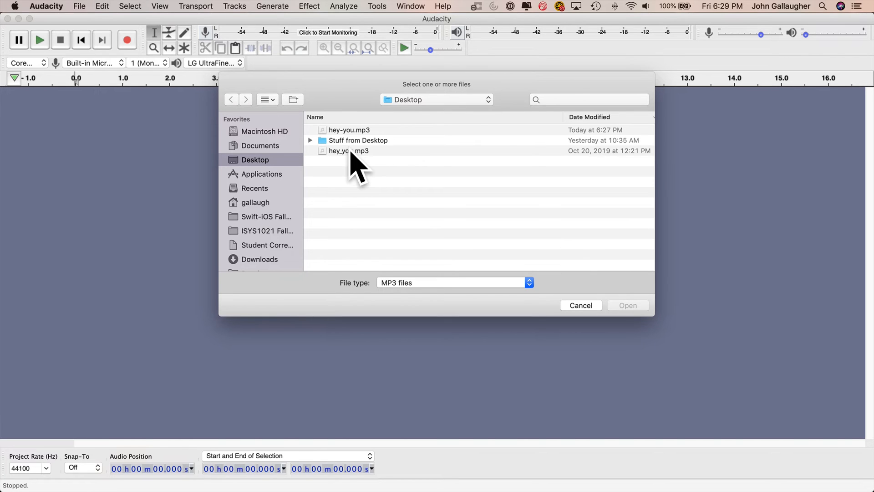
pyautogui.doubleClick(348, 150)
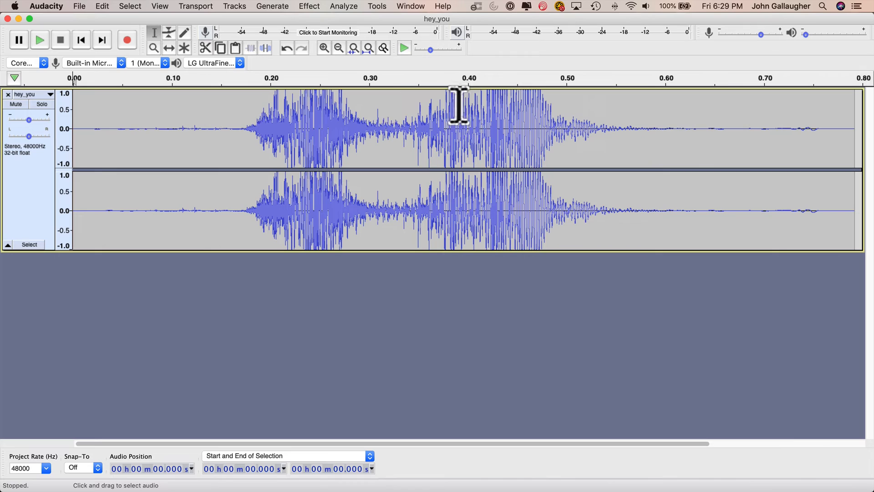
pyautogui.moveTo(582, 115)
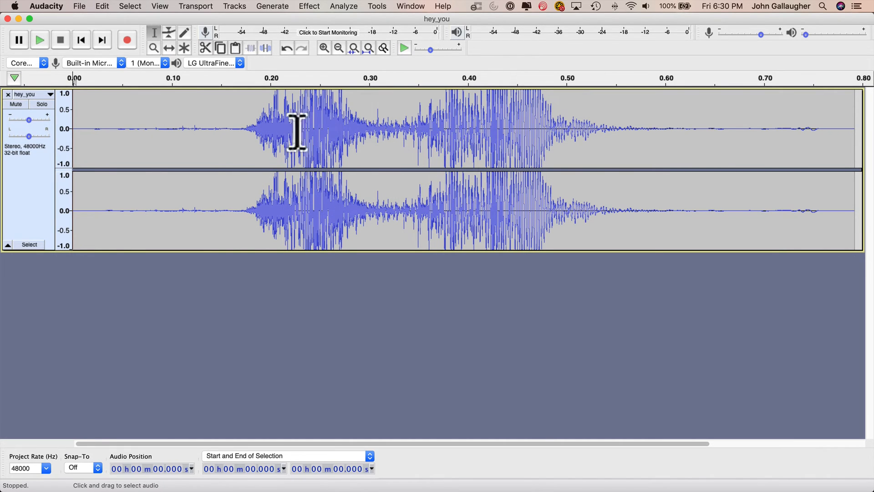
pyautogui.moveTo(385, 129)
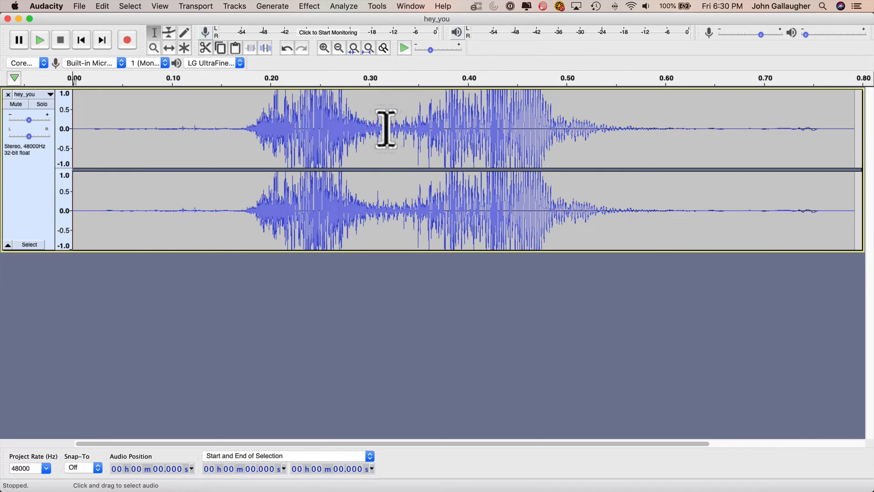
pyautogui.moveTo(243, 107)
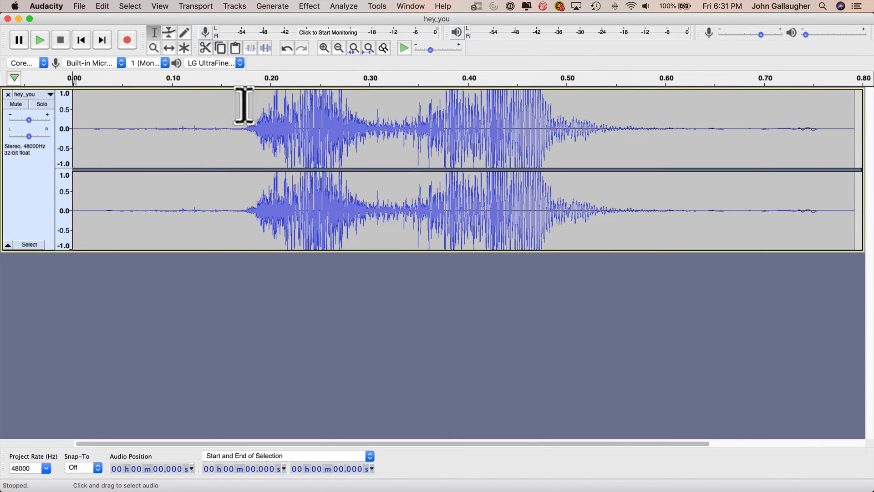
# - Apply Mix Stereo Down to Mono to the hey_you track, leaving one 48000 Hz channel
pyautogui.click(234, 6)
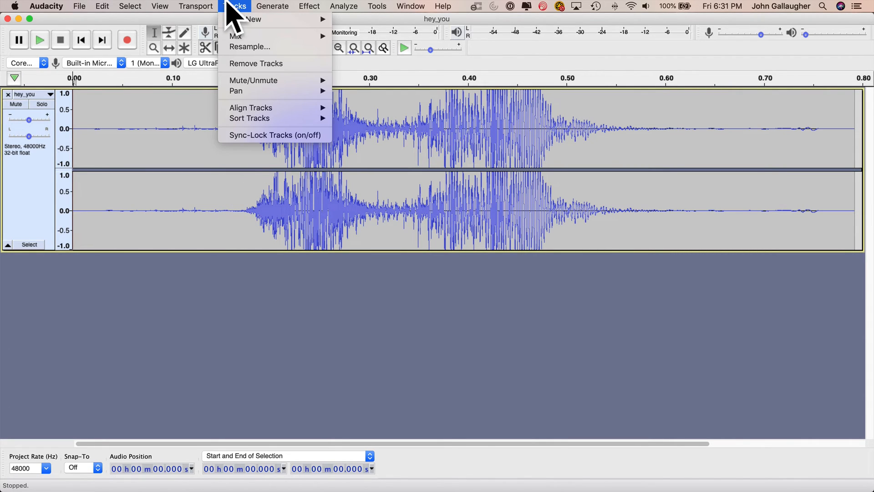
pyautogui.moveTo(235, 36)
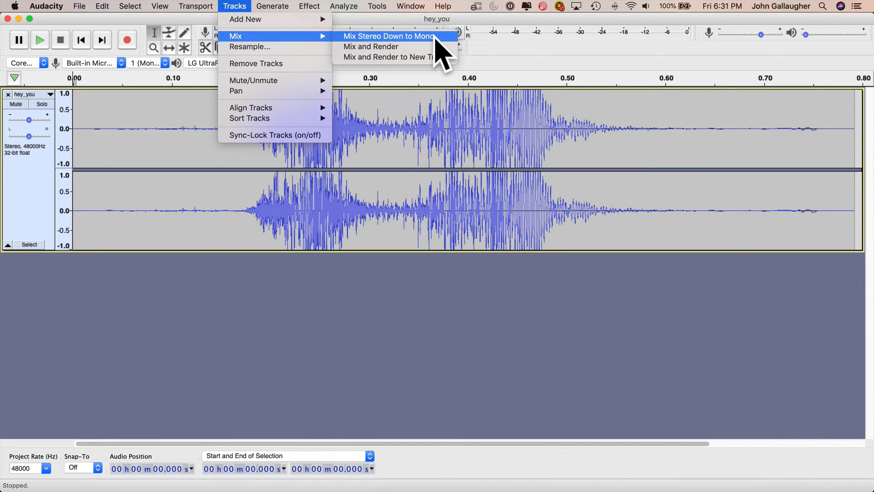
pyautogui.click(389, 36)
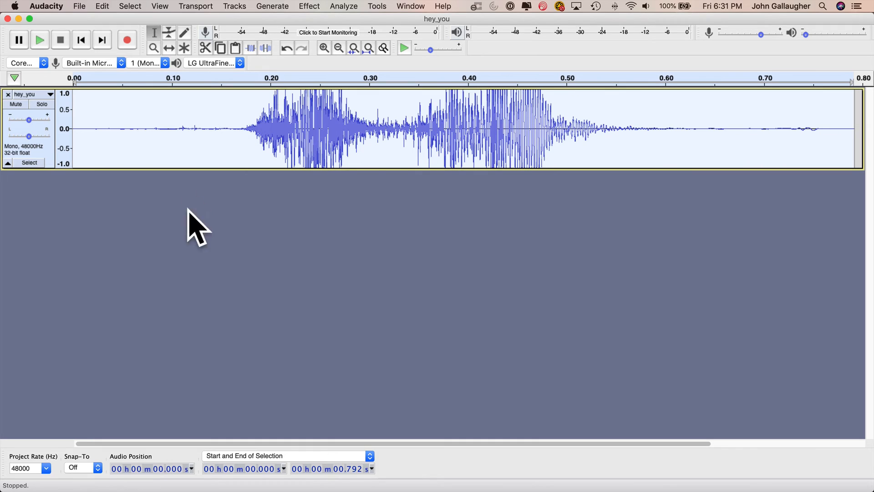
pyautogui.moveTo(35, 438)
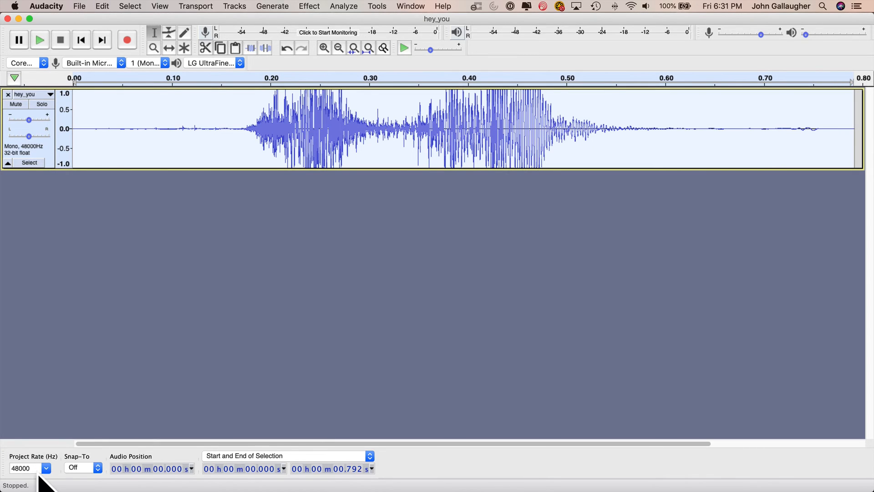
# - Set the project rate to 22050 Hz and export hey_you to the Desktop as 16-bit PCM WAV
pyautogui.click(47, 468)
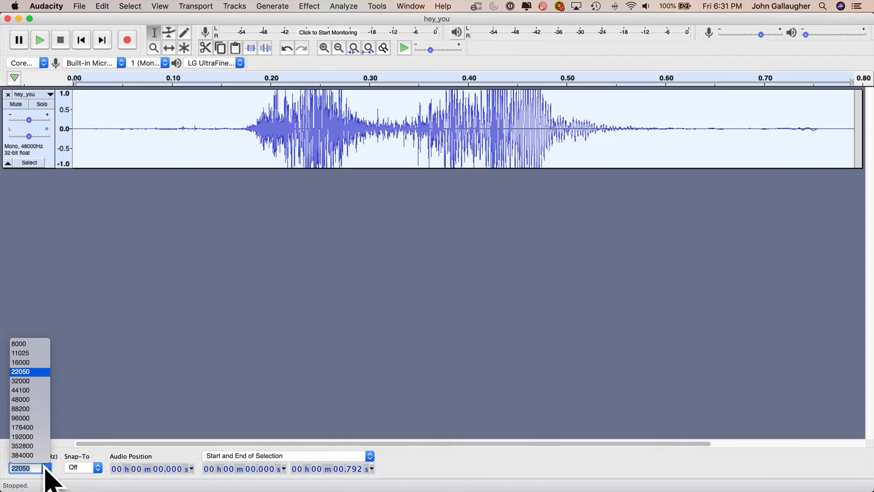
pyautogui.click(30, 372)
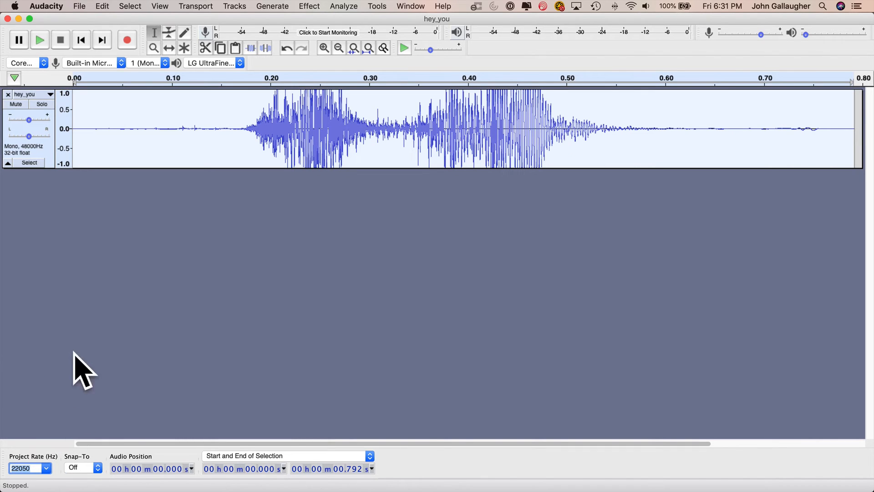
pyautogui.moveTo(184, 266)
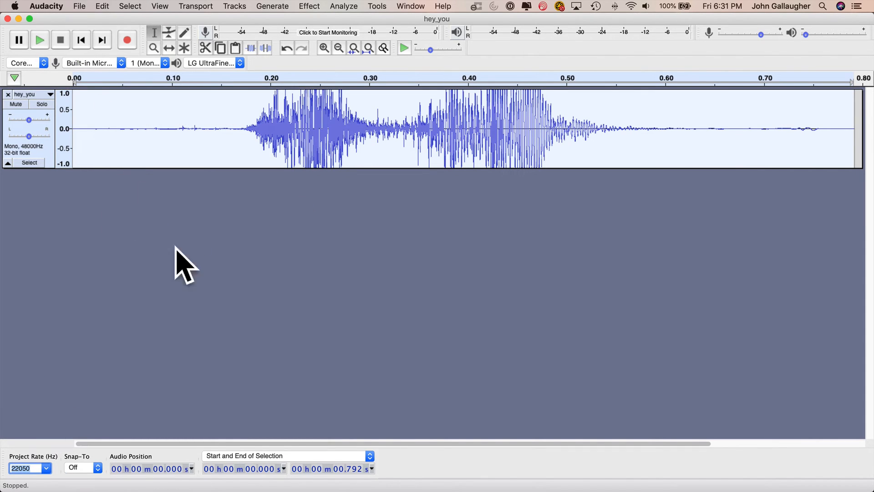
pyautogui.click(80, 6)
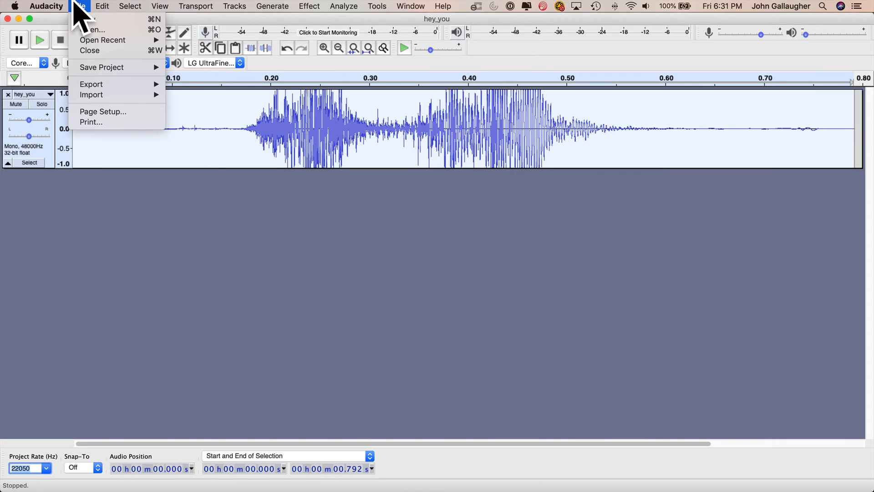
pyautogui.moveTo(91, 84)
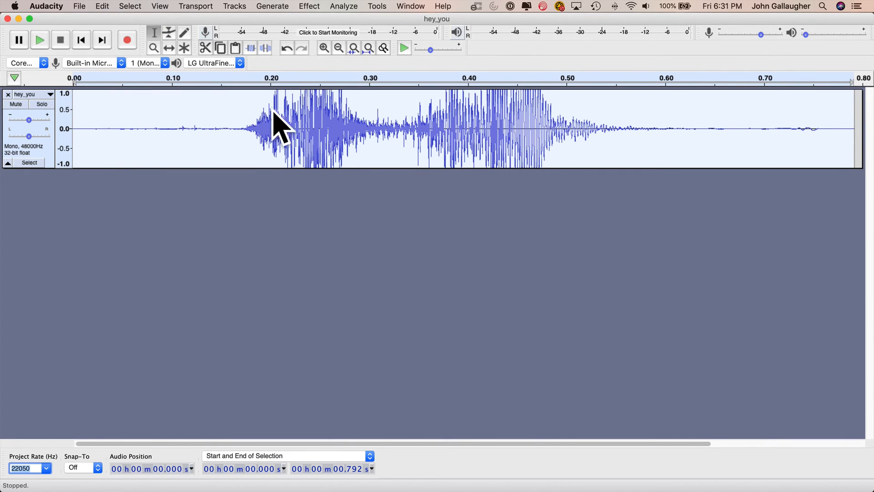
pyautogui.click(79, 6)
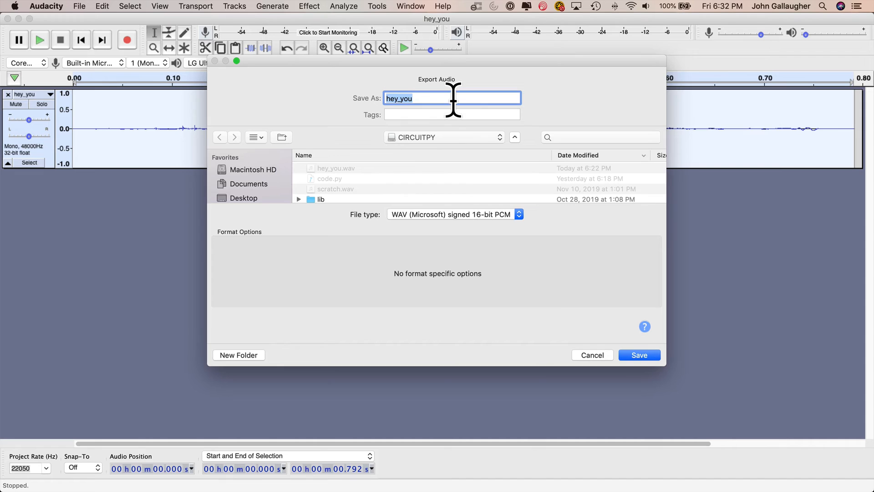
pyautogui.moveTo(273, 179)
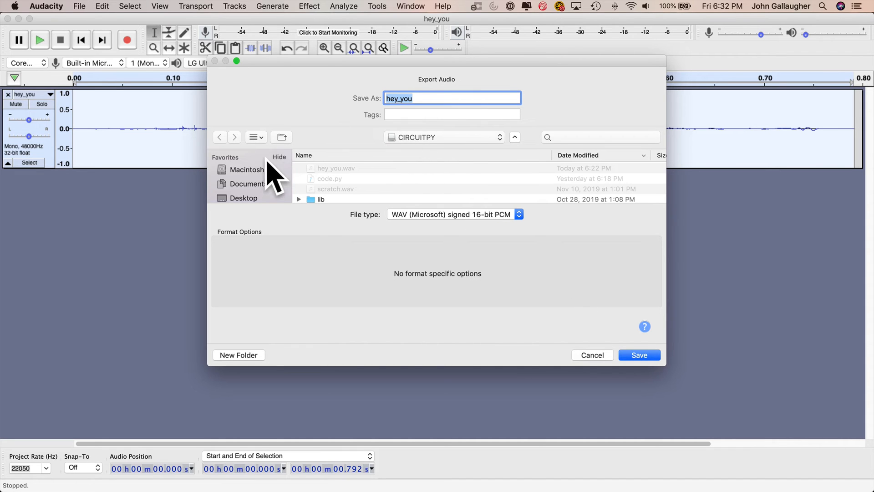
pyautogui.click(248, 183)
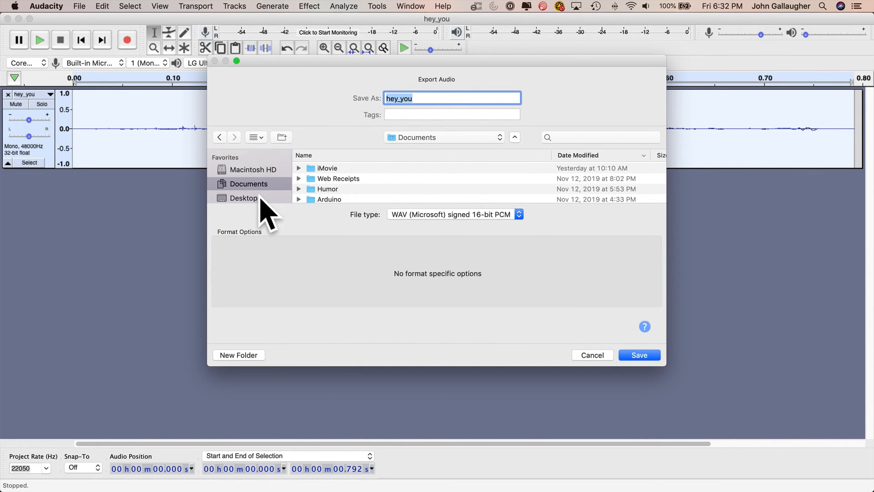
pyautogui.click(243, 197)
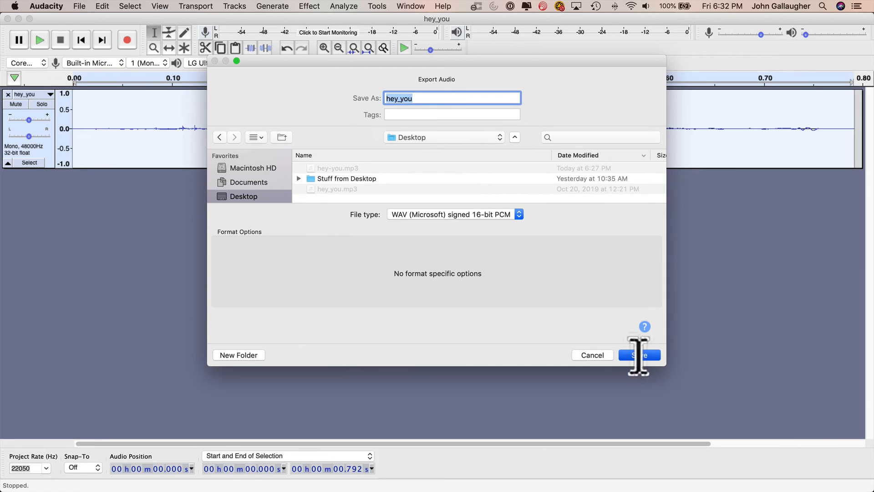
pyautogui.click(639, 355)
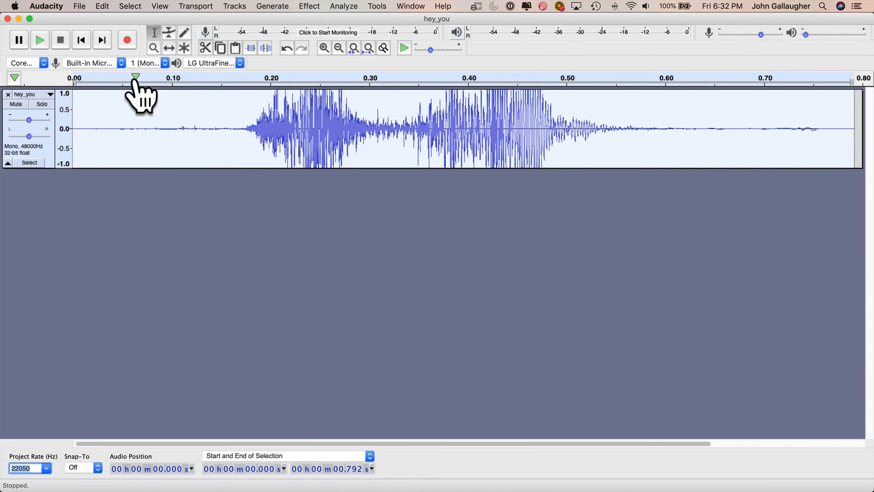
# - Play the clip, then remove the leading and trailing silence, leaving about 0.46 seconds
pyautogui.click(39, 40)
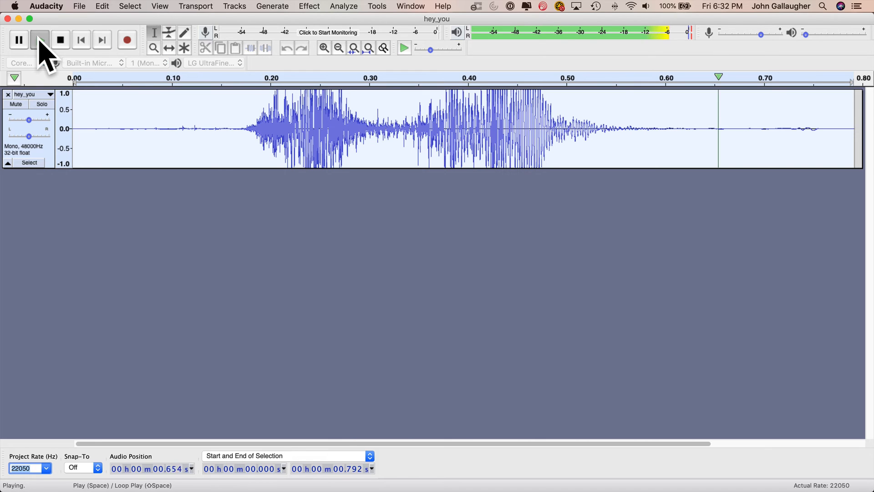
pyautogui.click(60, 40)
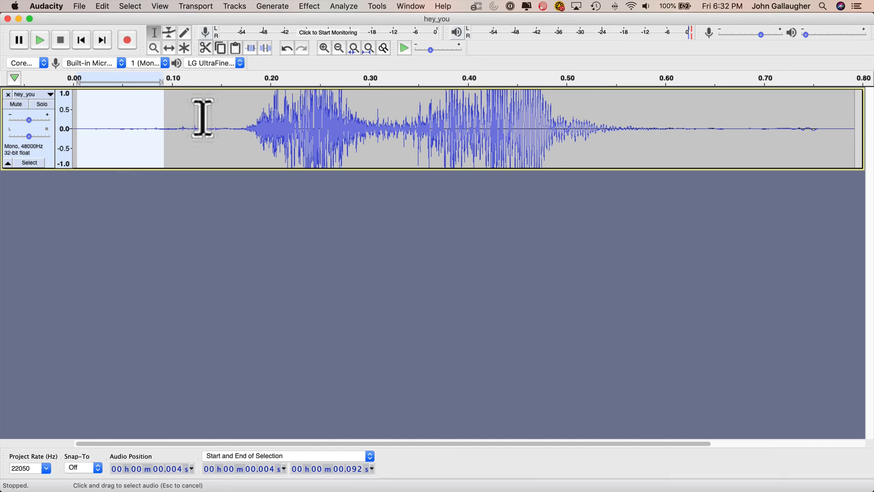
pyautogui.moveTo(203, 117); pyautogui.dragTo(231, 129)
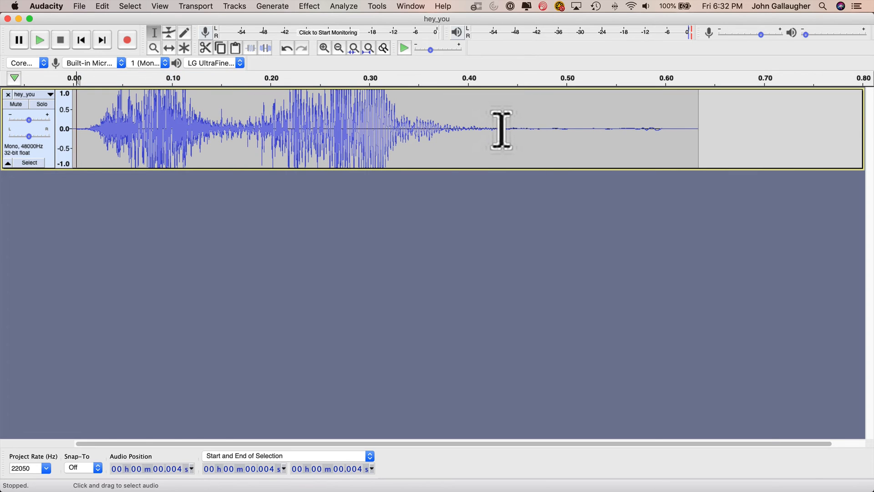
pyautogui.moveTo(506, 129); pyautogui.dragTo(781, 129)
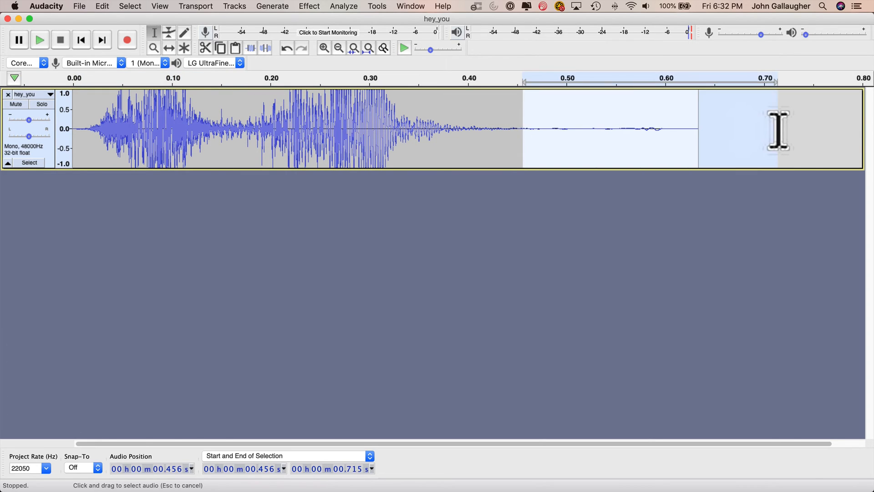
pyautogui.click(158, 117)
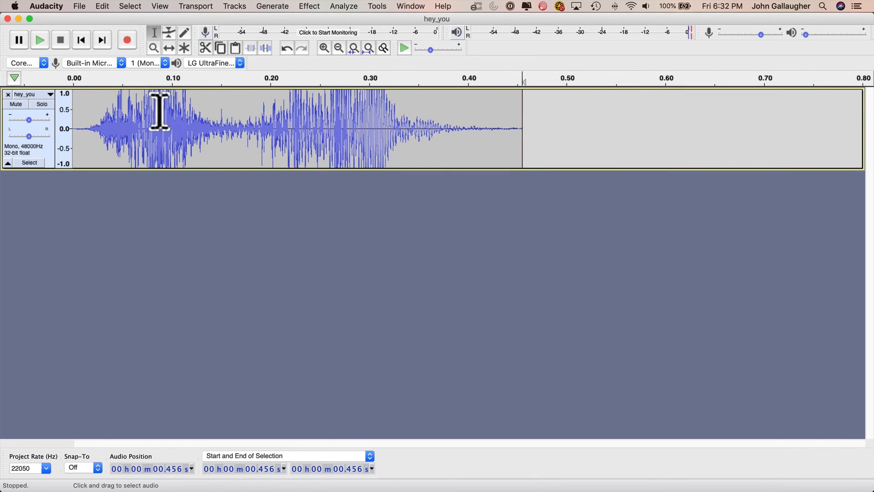
pyautogui.moveTo(308, 138)
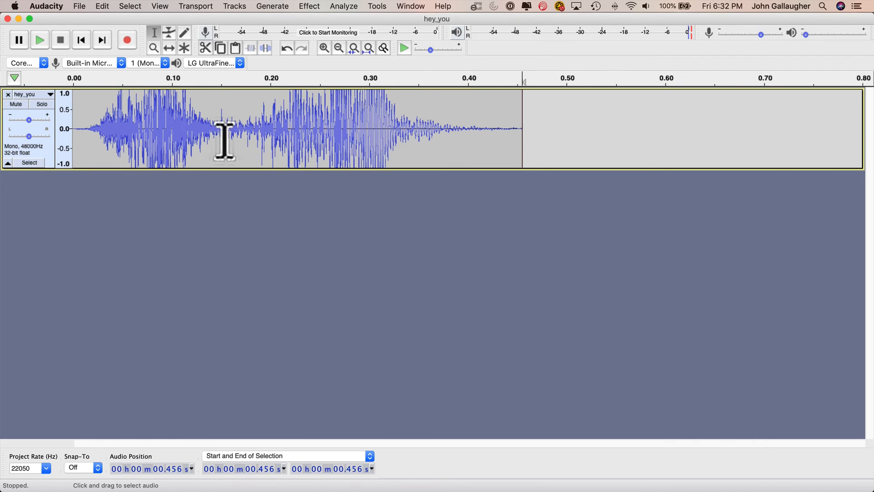
pyautogui.moveTo(253, 169)
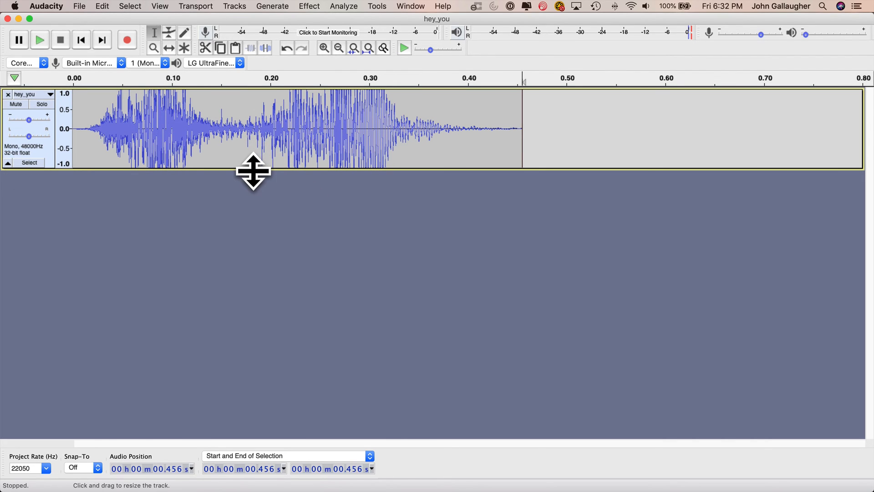
# - Close Audacity without saving and copy hey_you.wav onto CIRCUITPY, replacing the older file
pyautogui.click(7, 18)
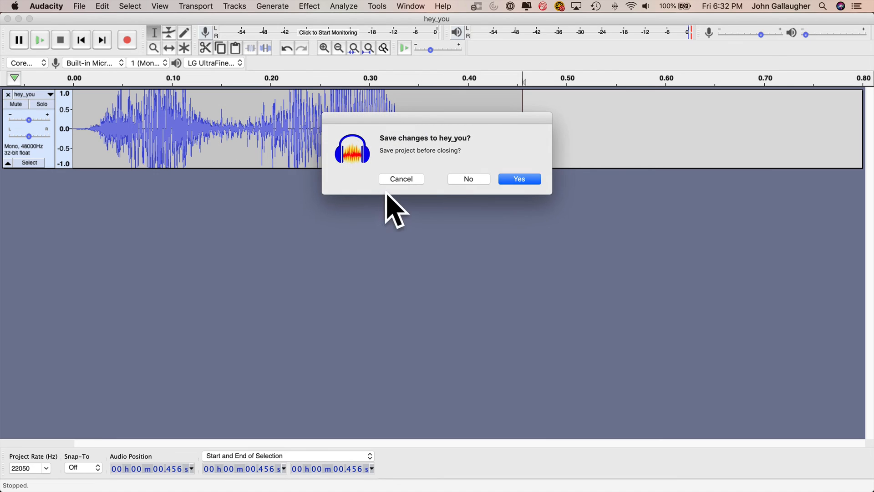
pyautogui.click(468, 178)
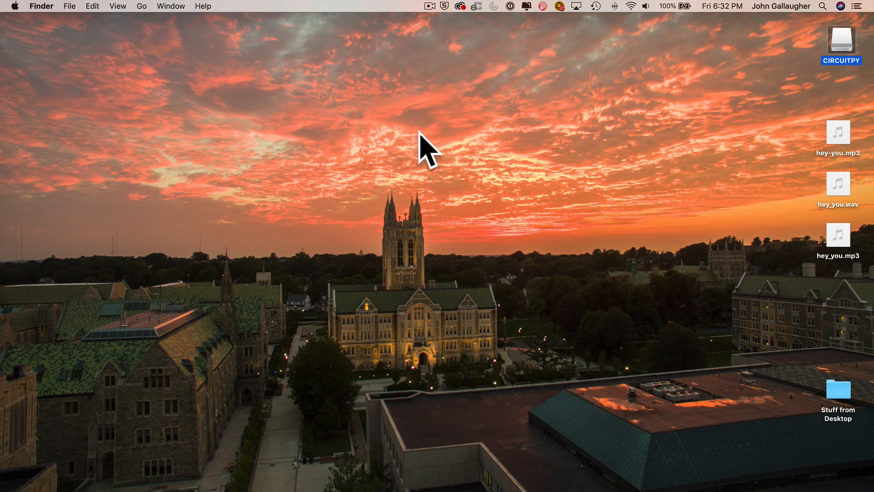
pyautogui.moveTo(581, 293)
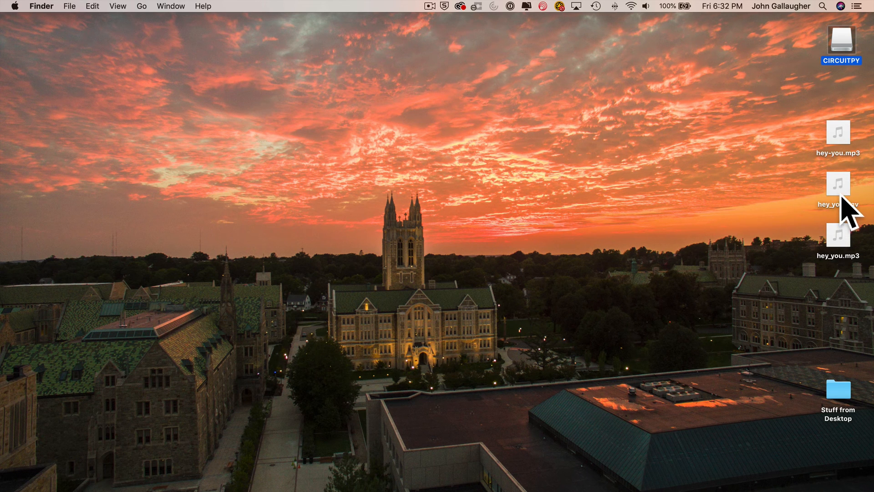
pyautogui.click(838, 194)
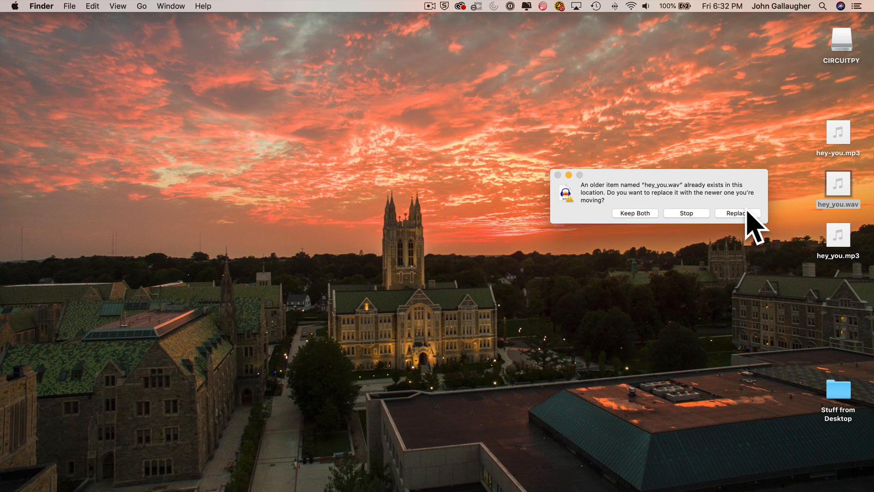
pyautogui.click(737, 213)
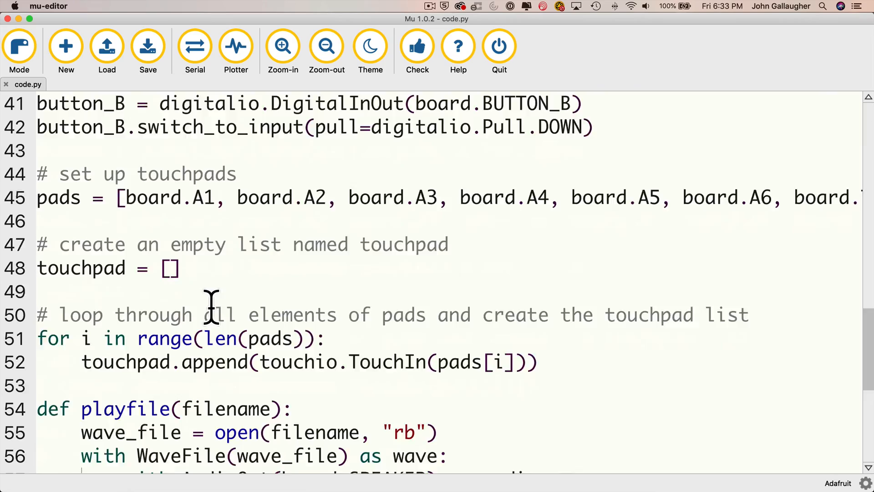
# - Insert "hey_you.wav" at the start of the drumsamples list in code.py
pyautogui.scroll(-3)
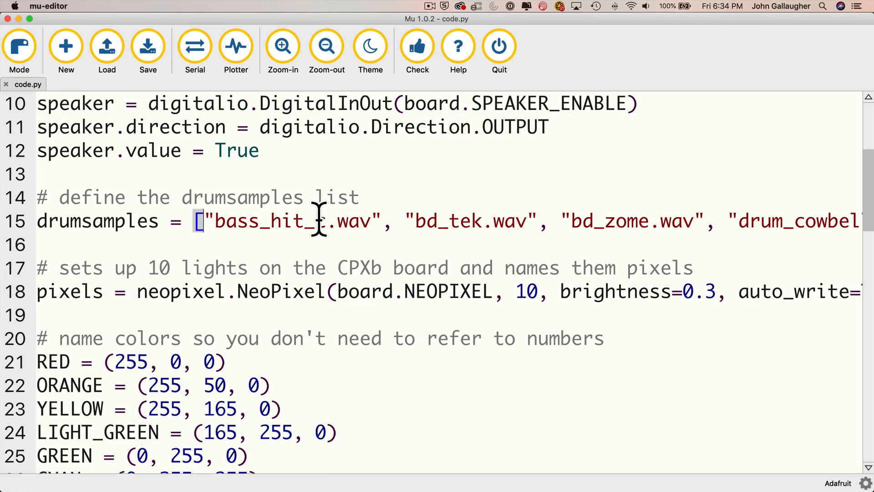
pyautogui.write('hey_you')
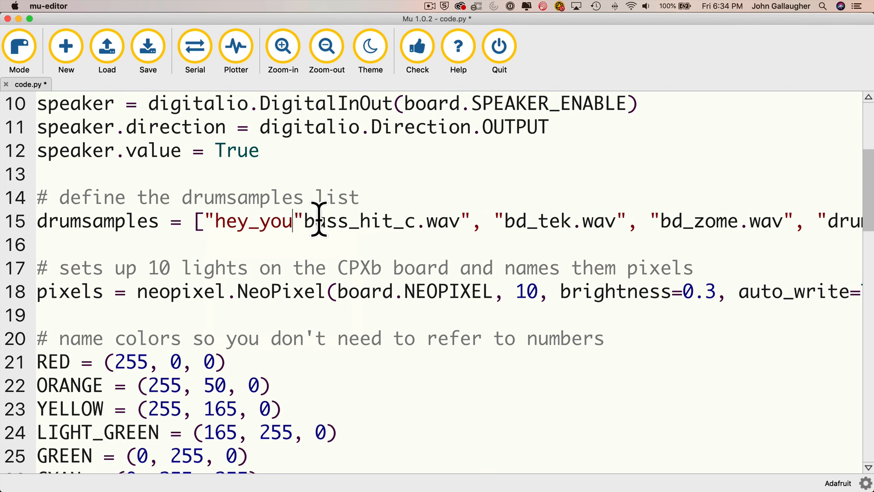
pyautogui.write('.wav",')
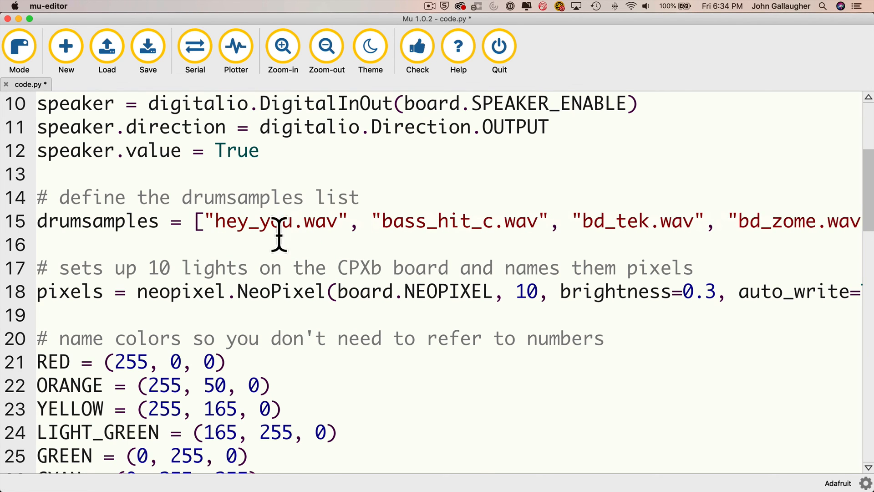